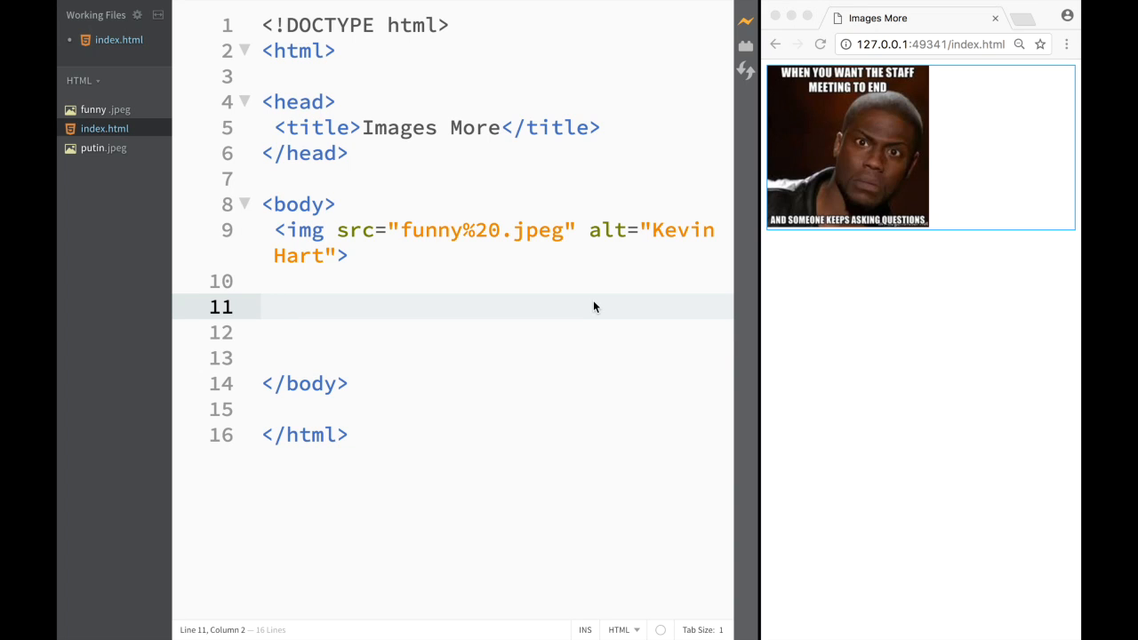
mouse_move(309, 242)
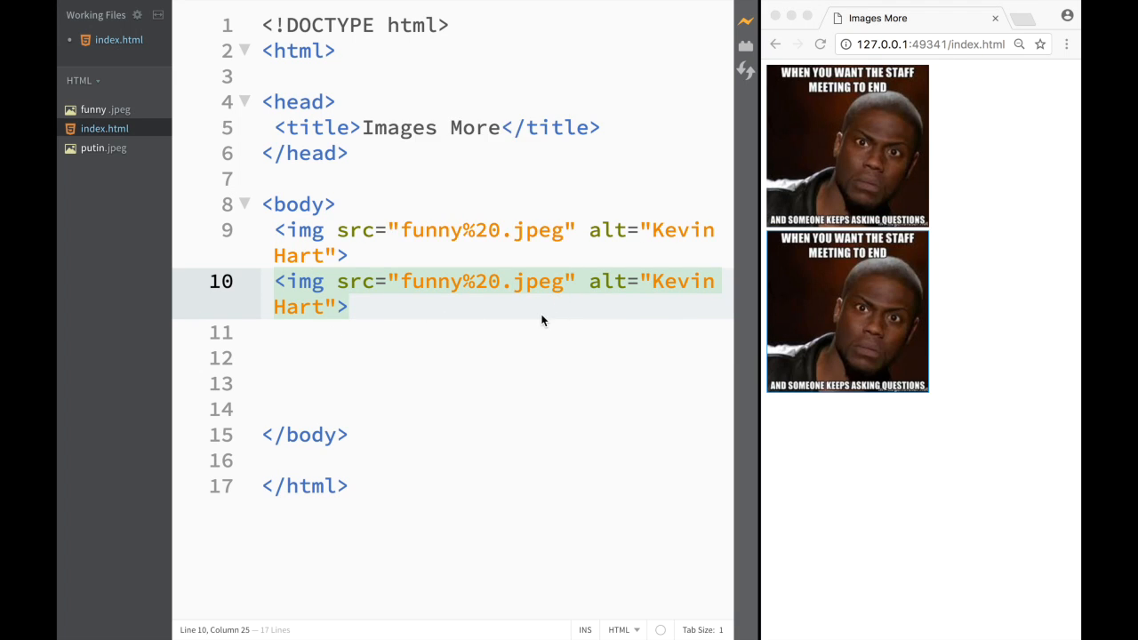
- Clear the file name from the duplicated img tag's src, leaving it empty
key("BackSpace")
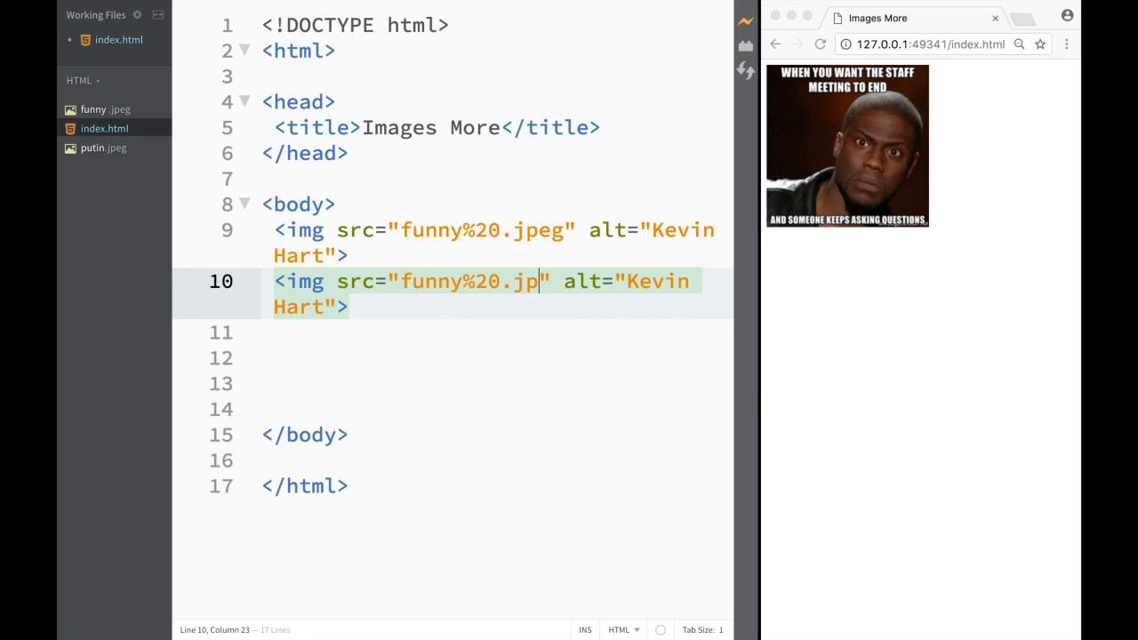
key("Backspace")
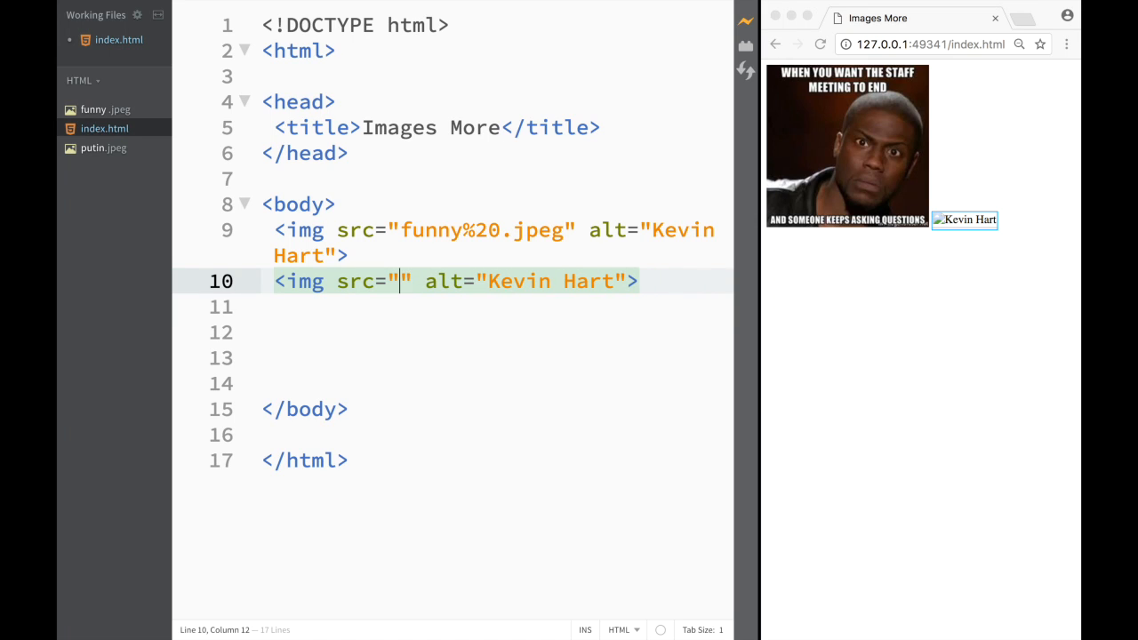
- Point the second img to putin.jpeg via the code hint and set its alt text to VLADIMIR
type("putin.jpeg")
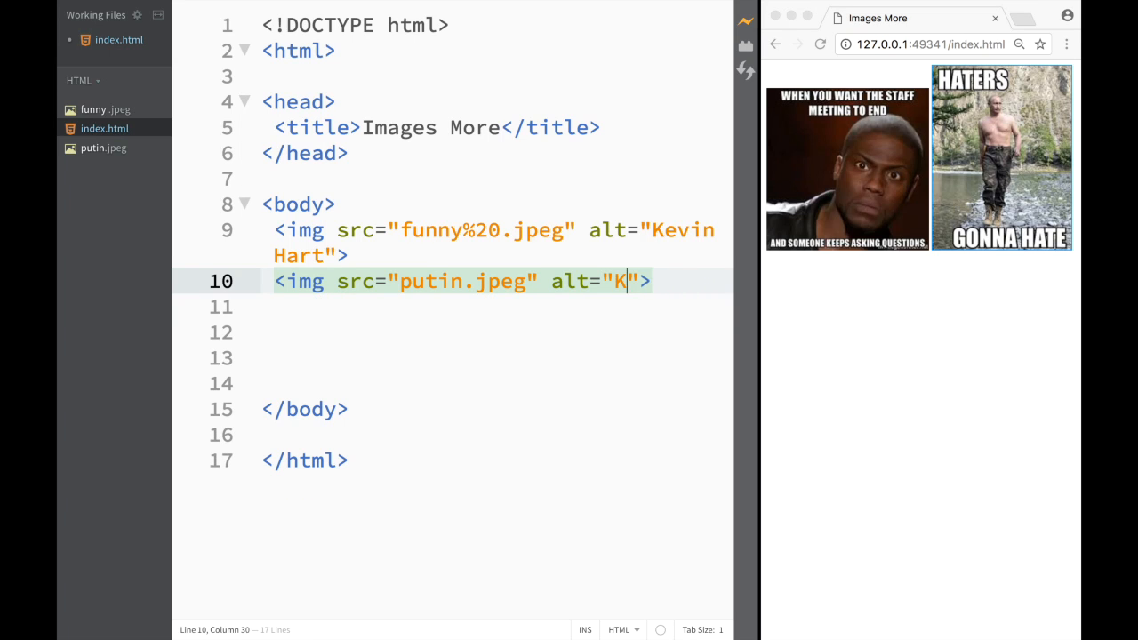
type("V")
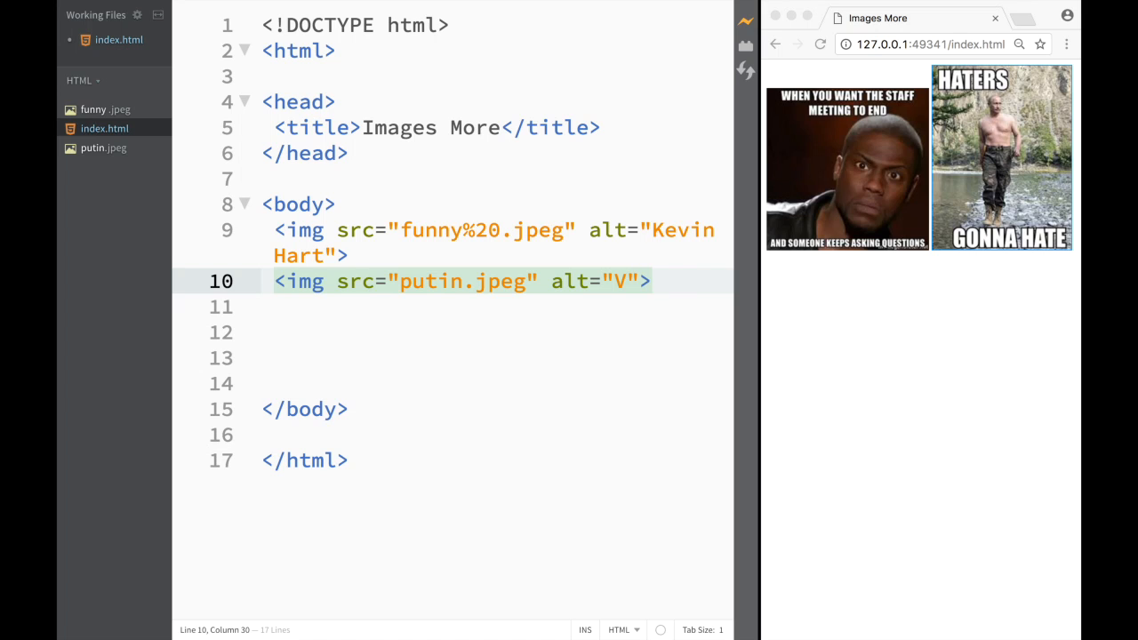
type("LADIMIR")
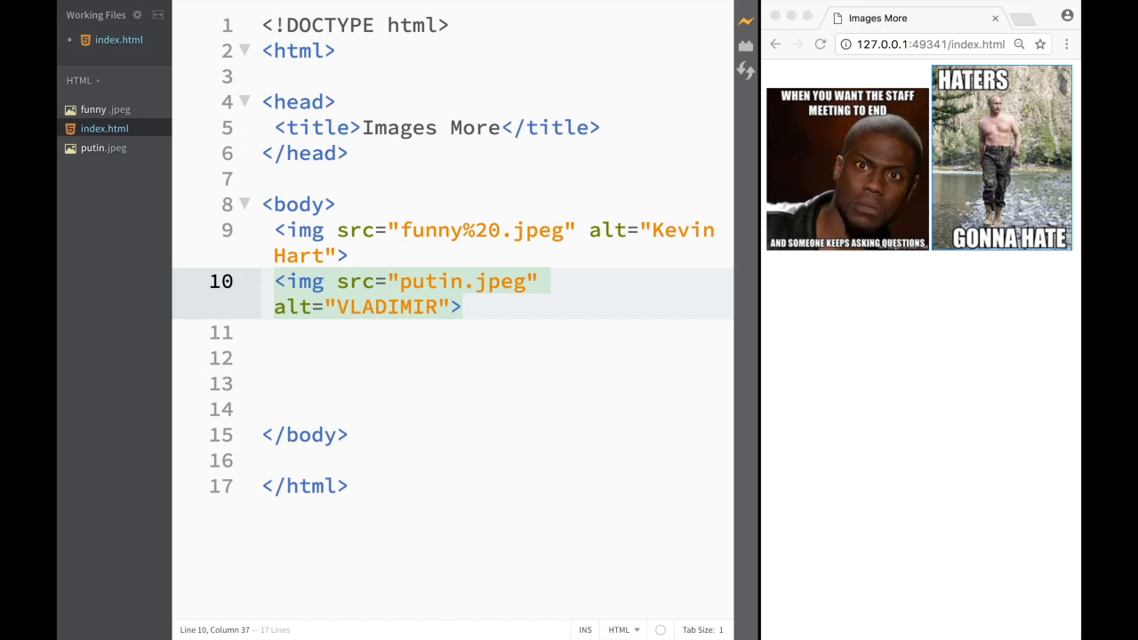
left_click(276, 332)
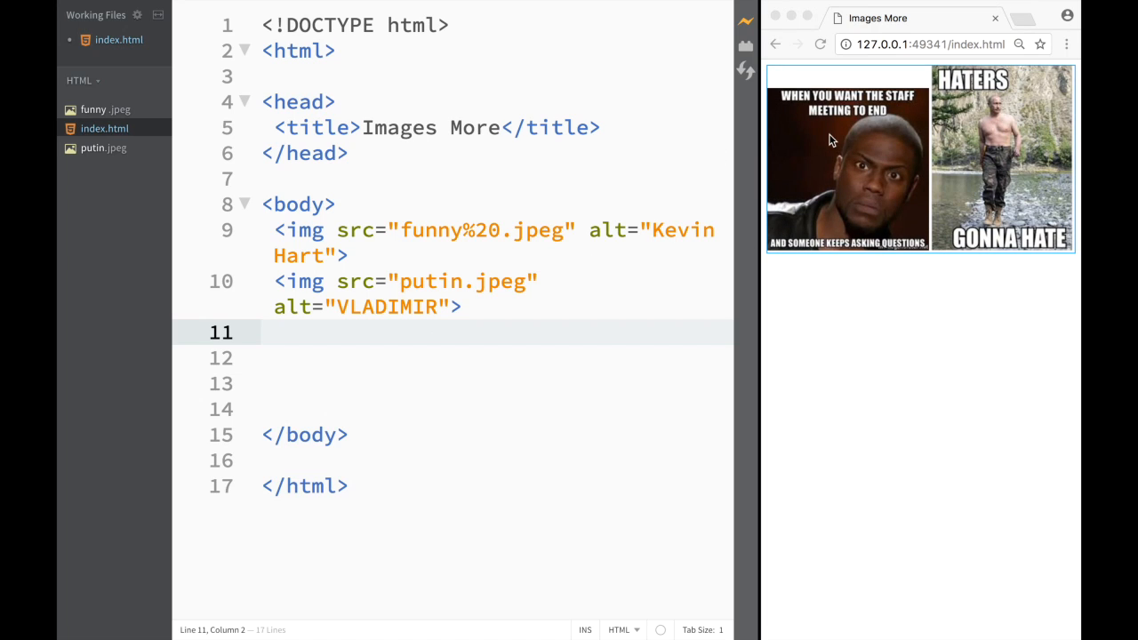
mouse_move(951, 156)
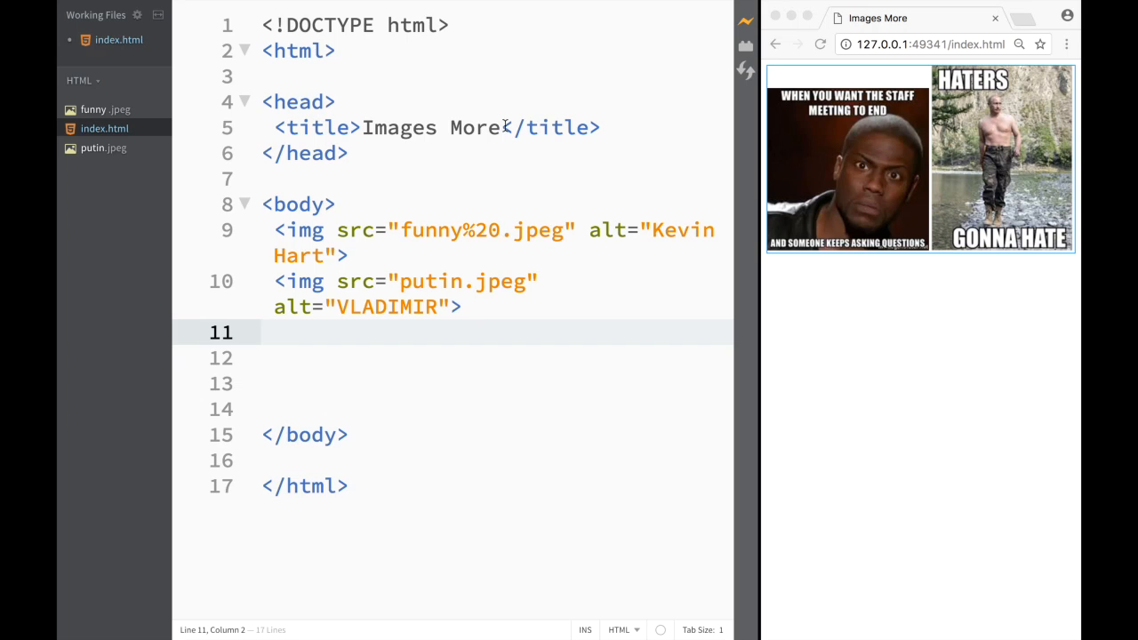
left_click(103, 147)
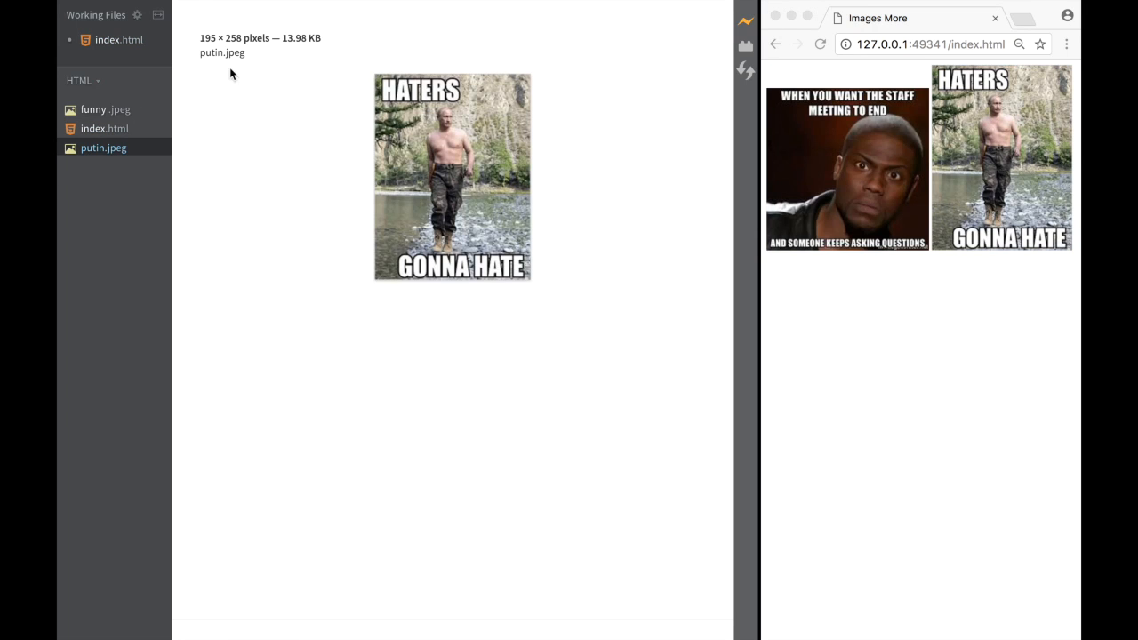
mouse_move(246, 45)
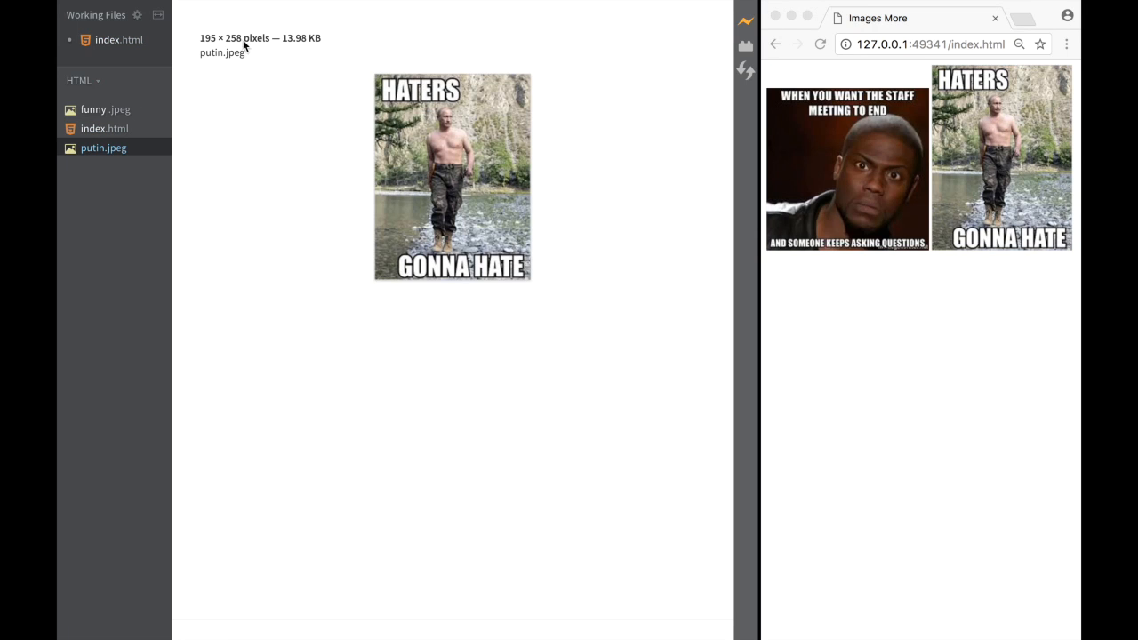
left_click(95, 108)
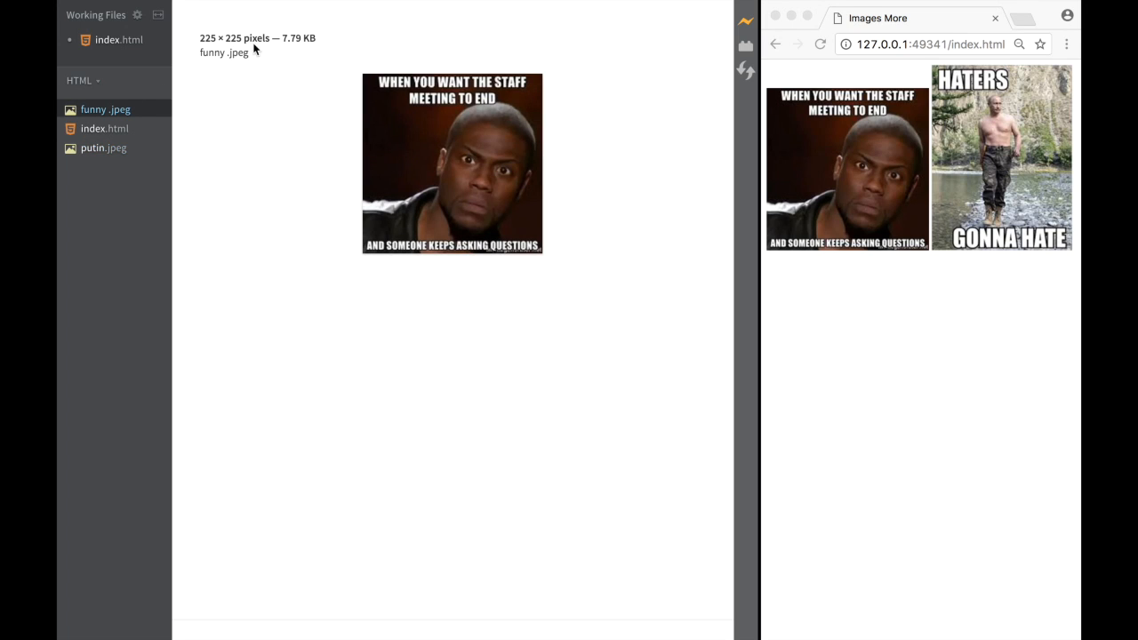
mouse_move(105, 157)
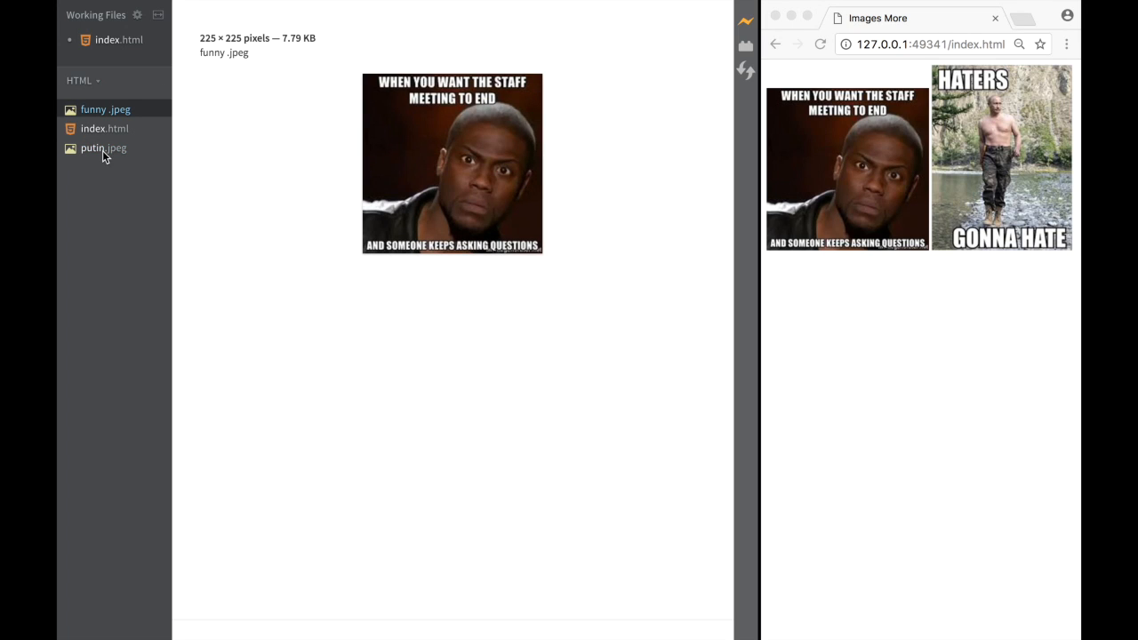
left_click(103, 128)
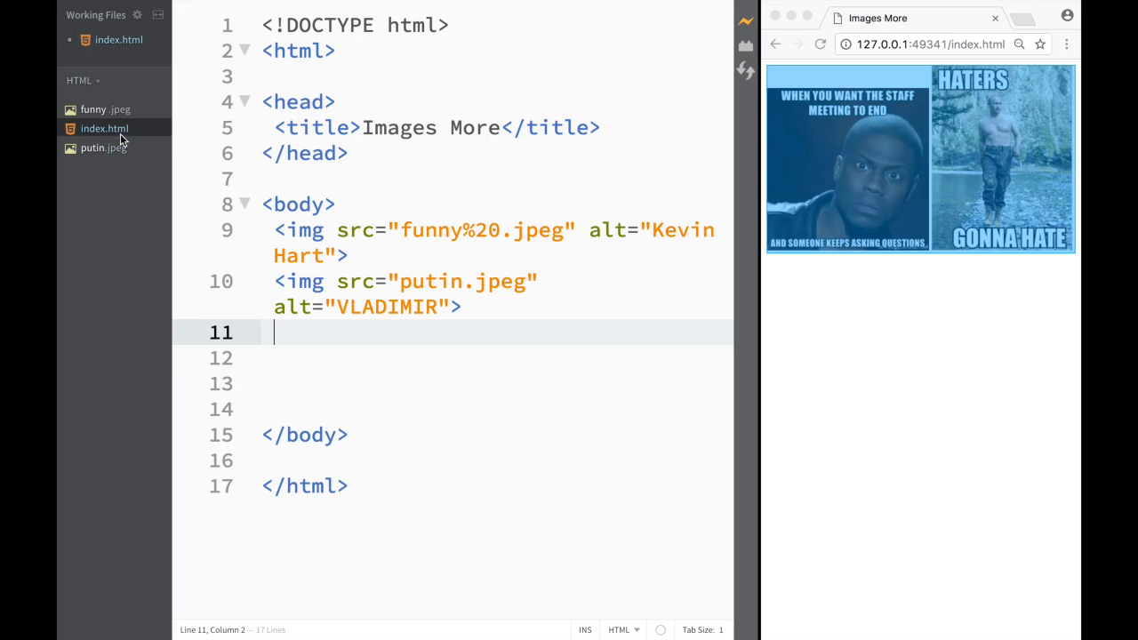
- Add width="225" height="225" to the putin.jpeg img tag
left_click(458, 306)
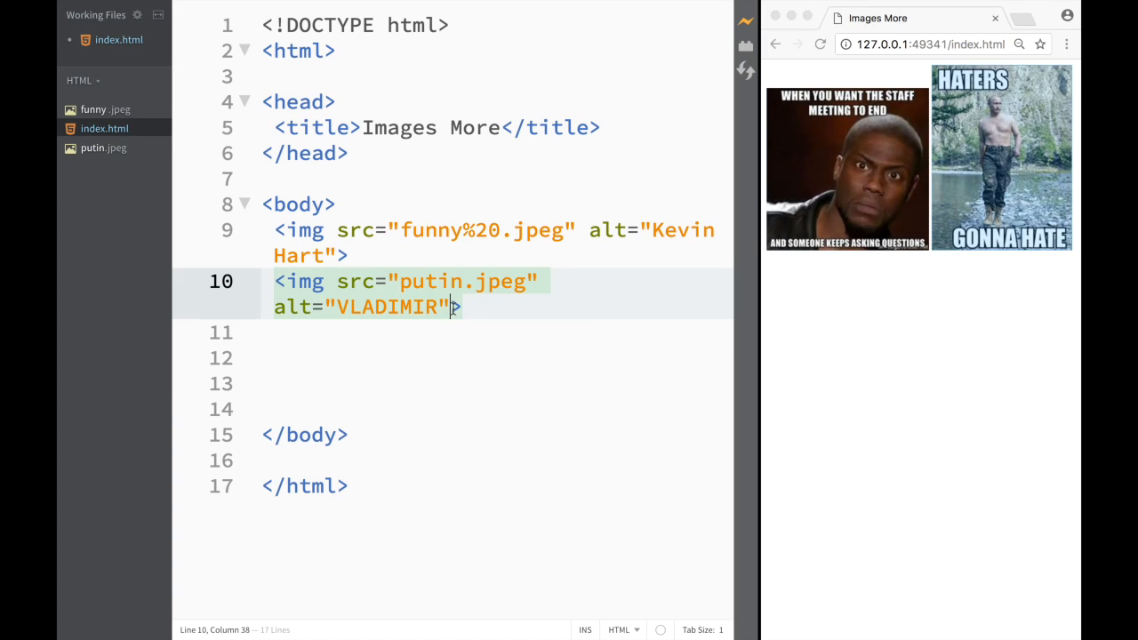
type("width=\"")
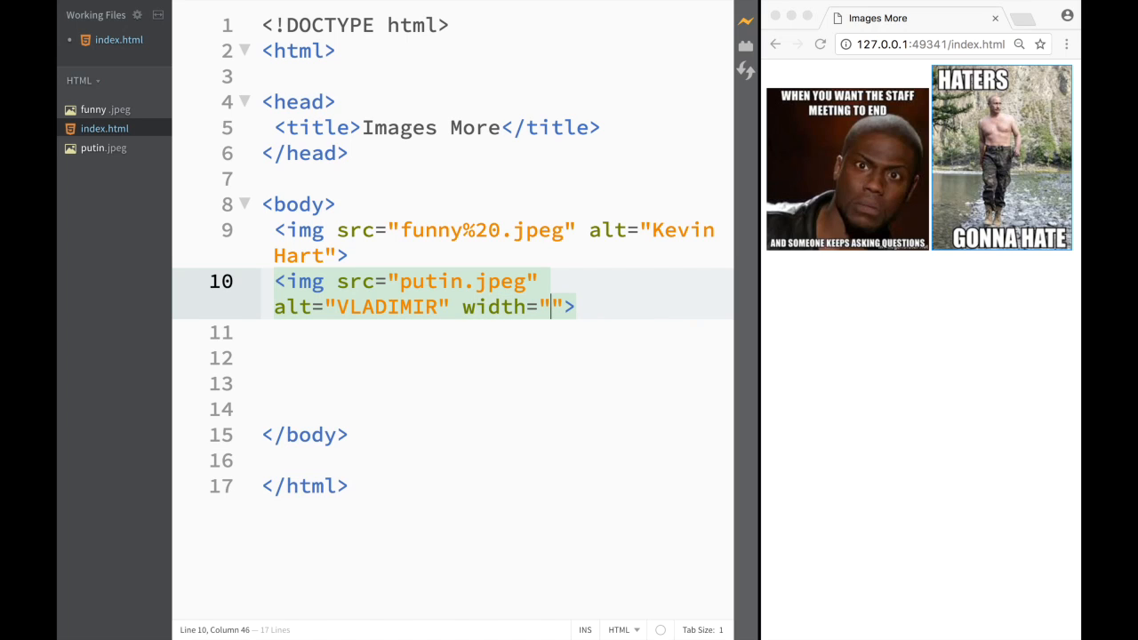
type("225")
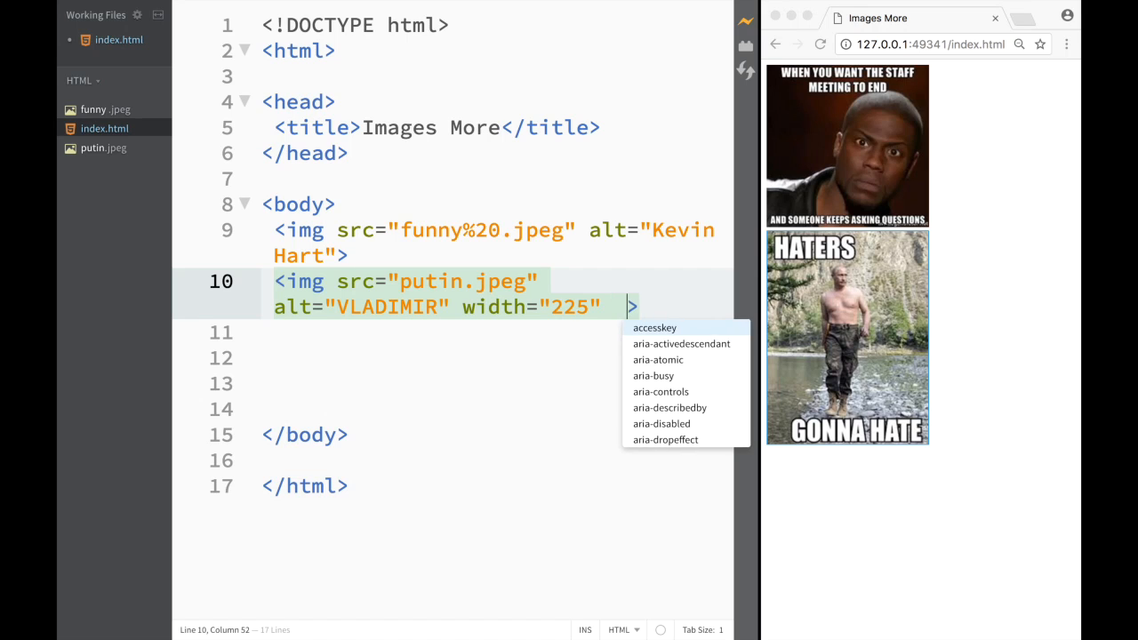
type("height=\"\"")
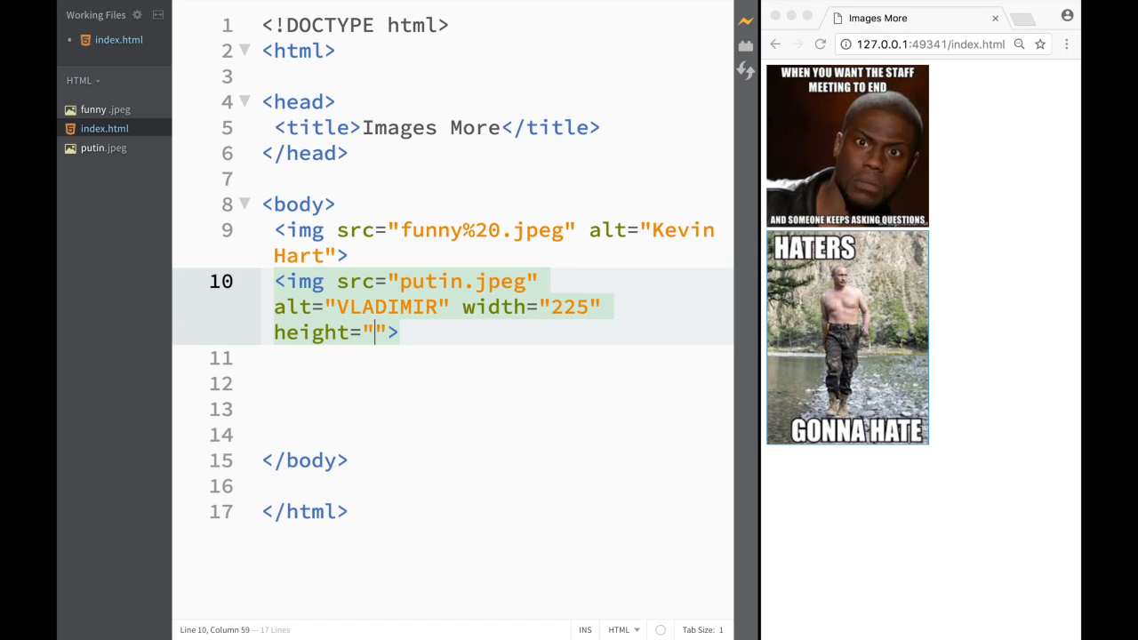
type("225")
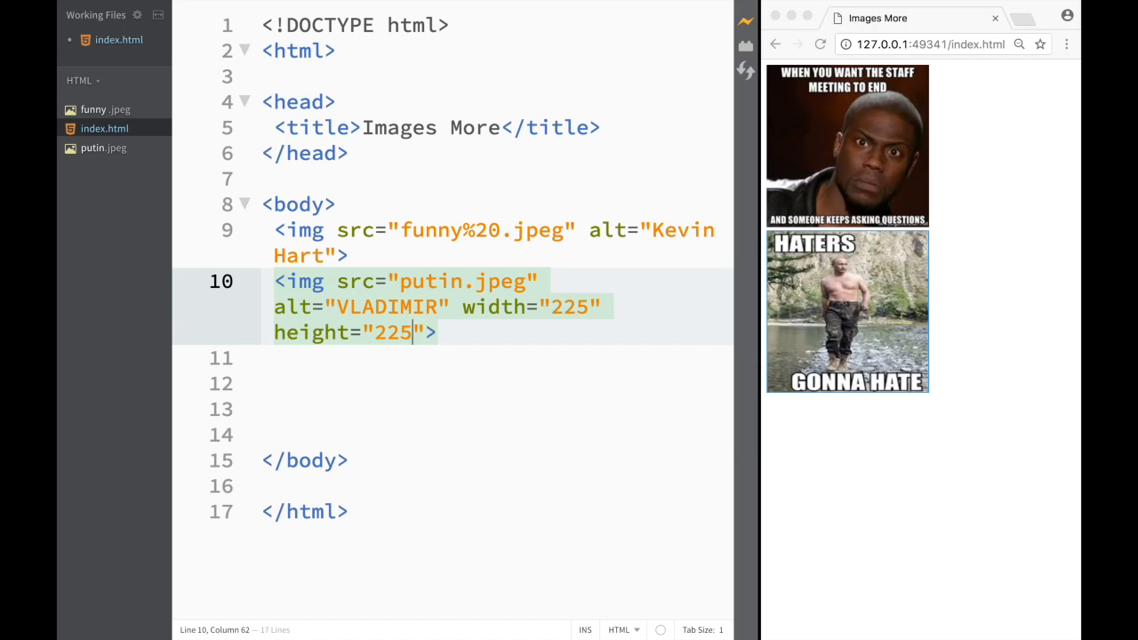
mouse_move(772, 292)
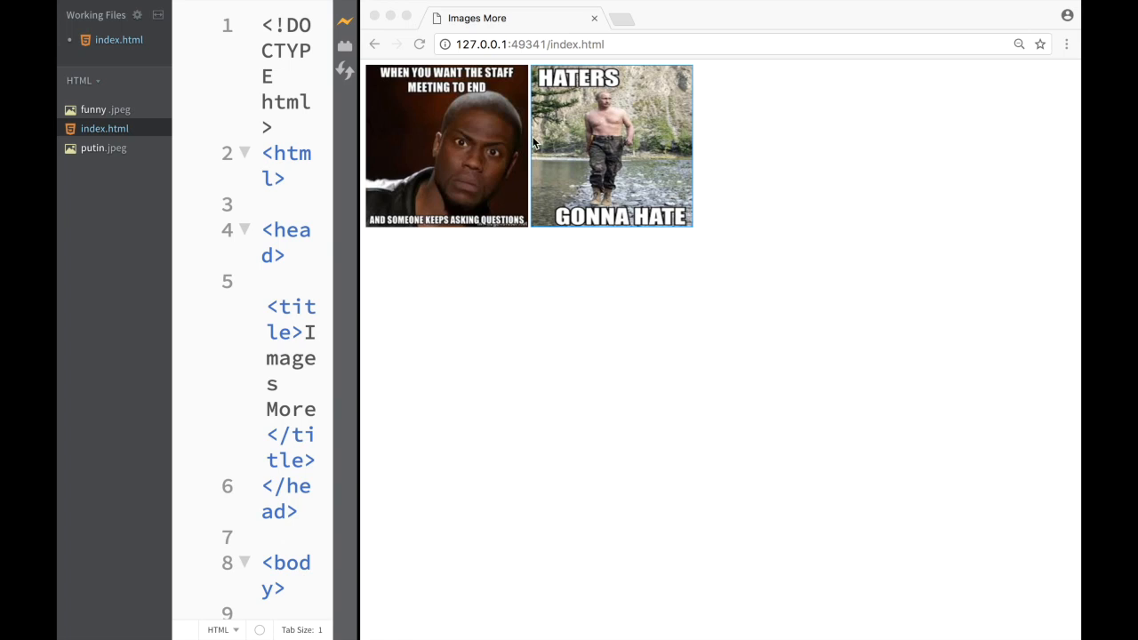
mouse_move(585, 98)
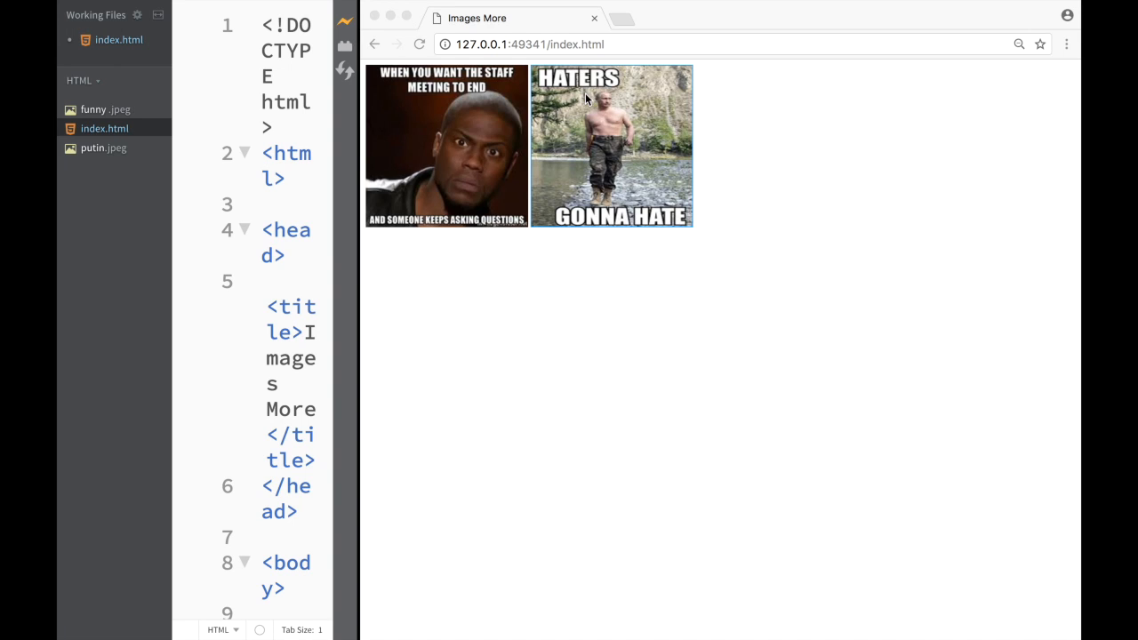
mouse_move(476, 270)
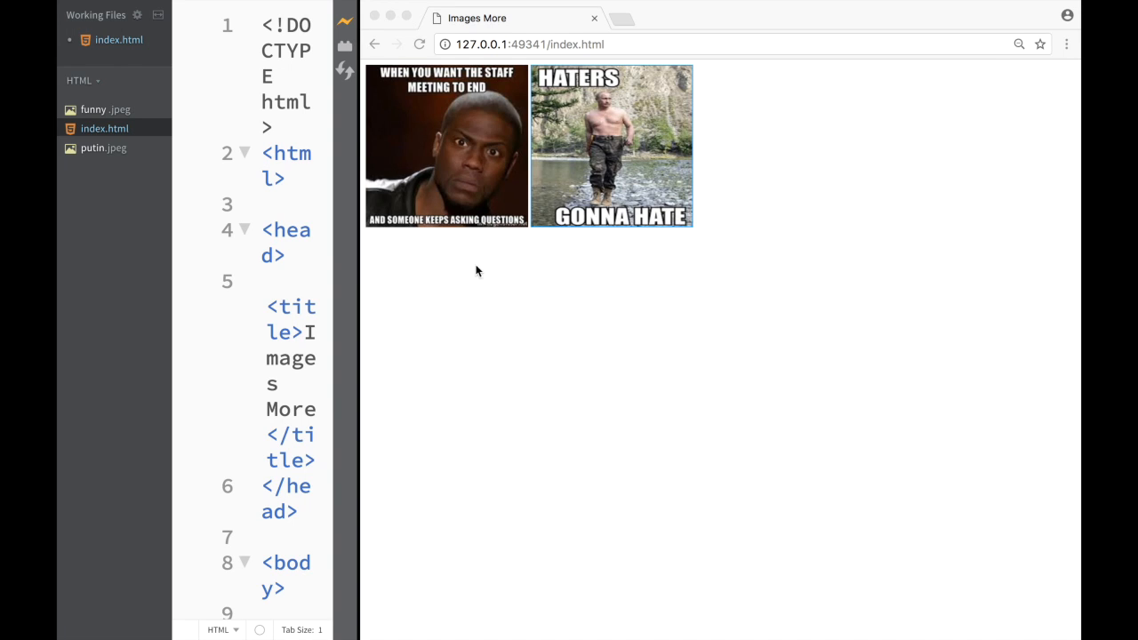
mouse_move(357, 333)
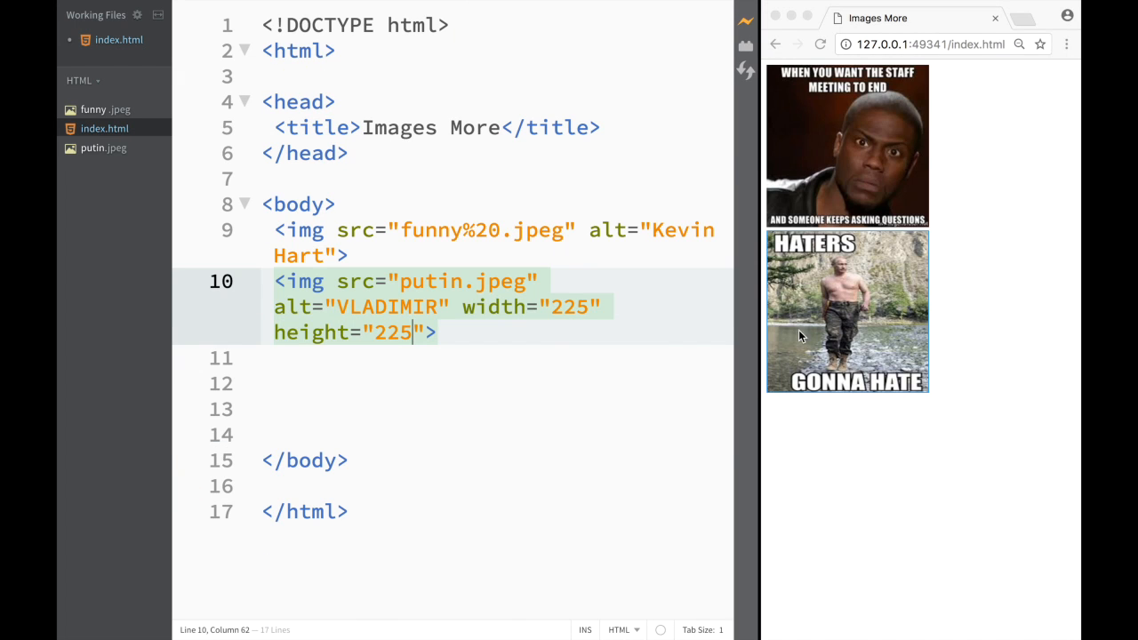
mouse_move(444, 292)
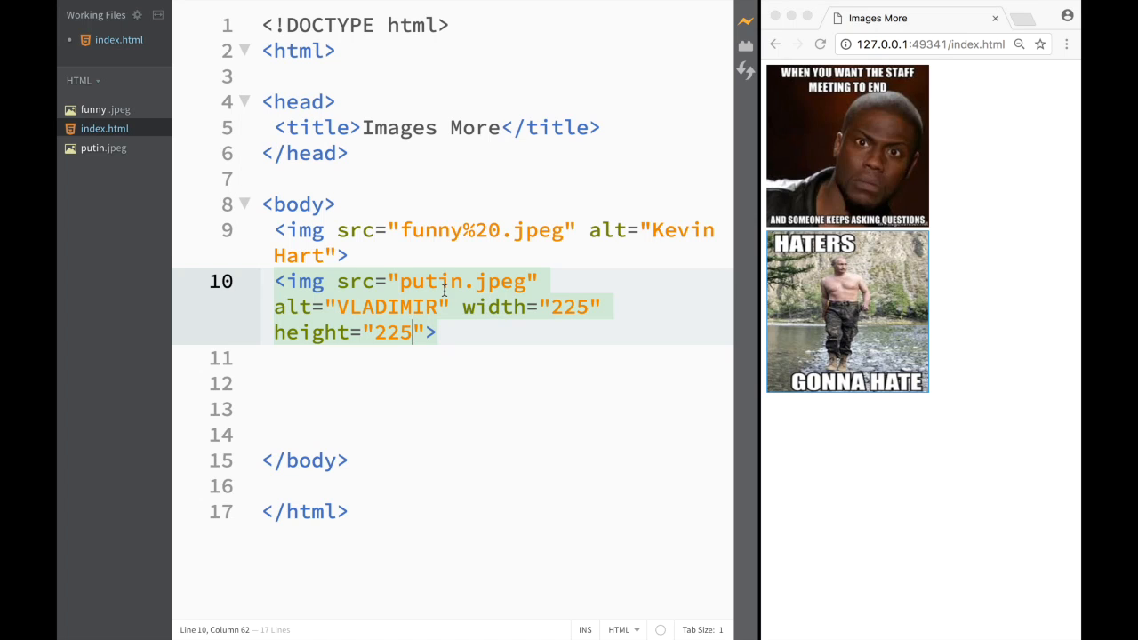
mouse_move(427, 259)
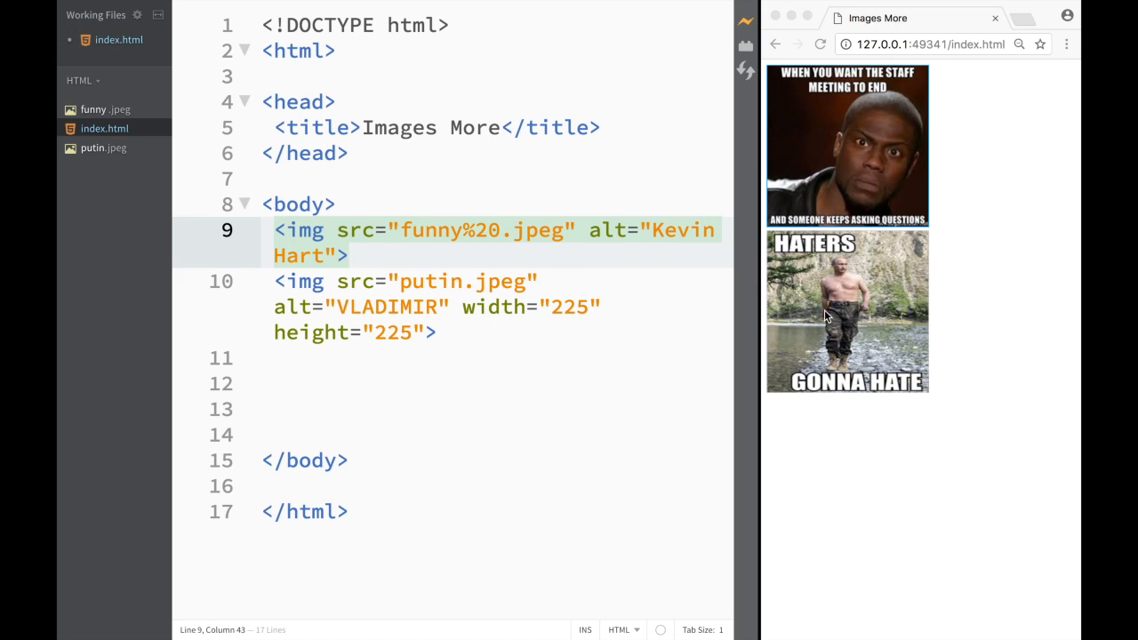
mouse_move(783, 306)
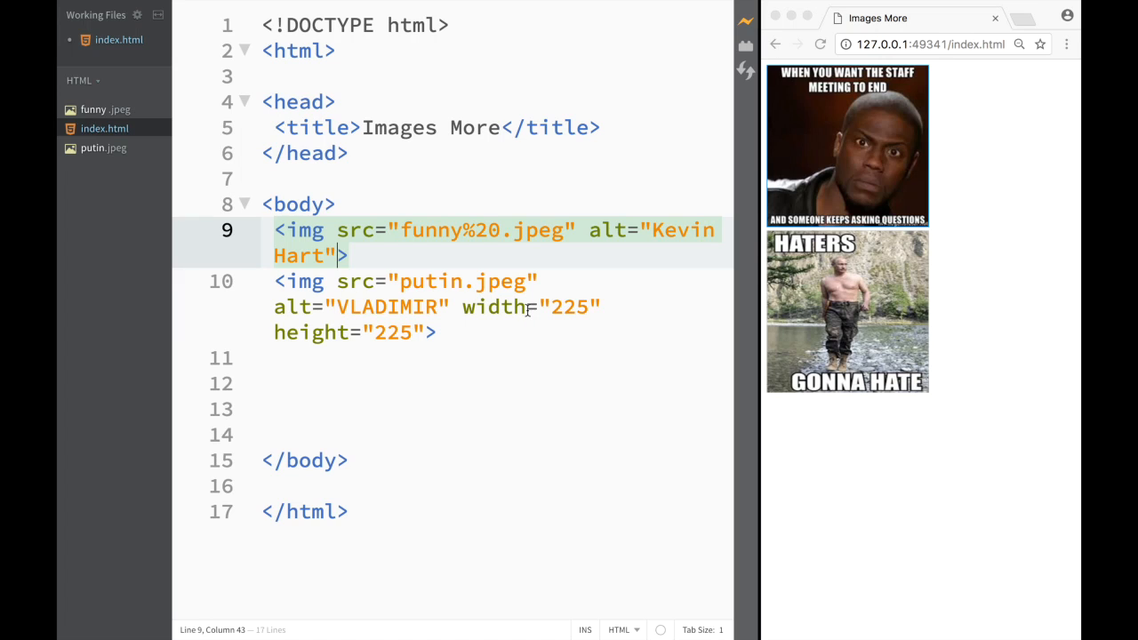
mouse_move(470, 222)
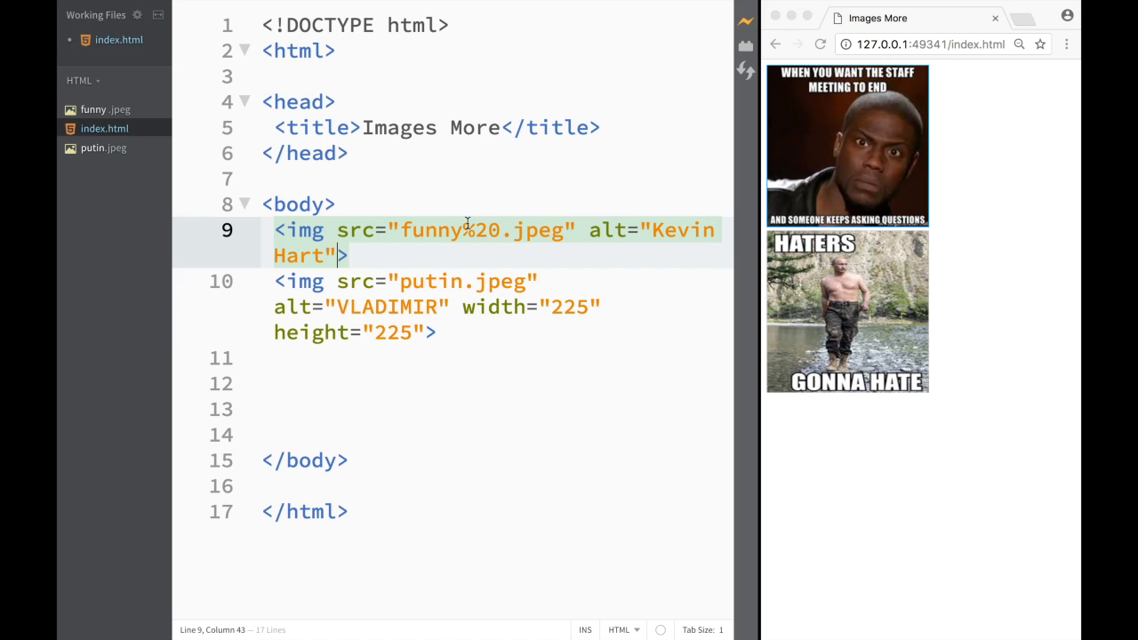
mouse_move(451, 201)
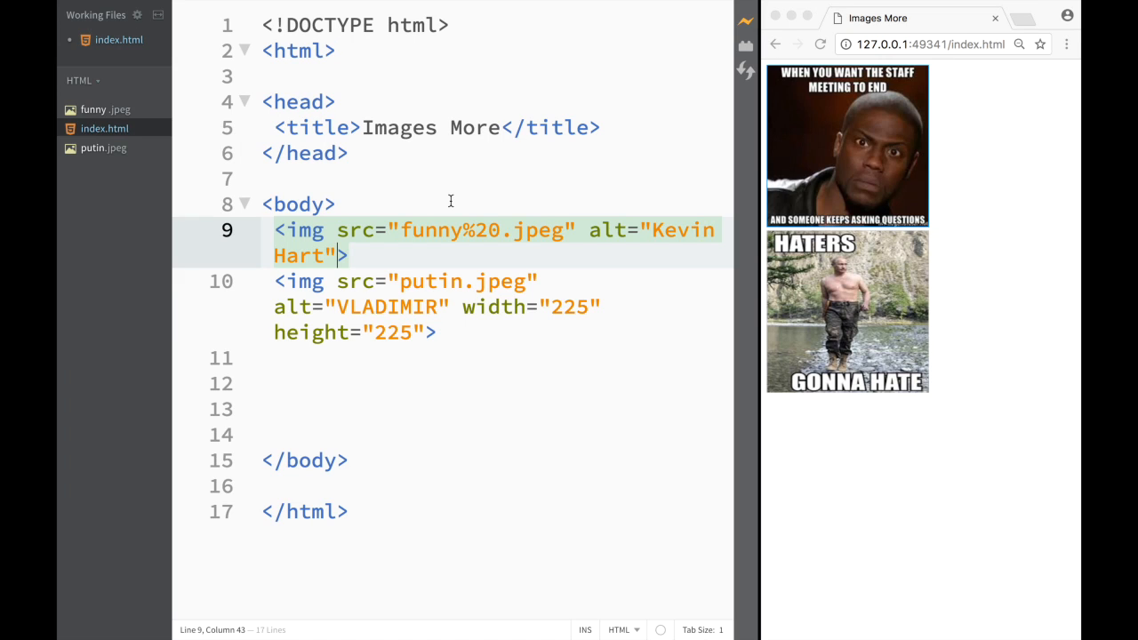
mouse_move(448, 304)
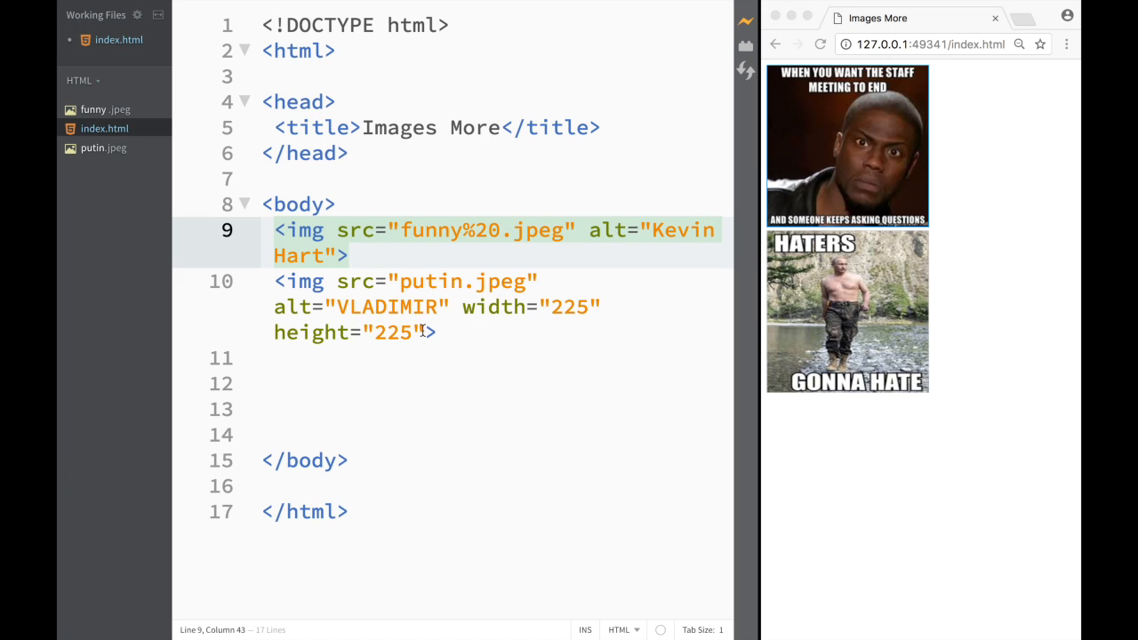
mouse_move(478, 263)
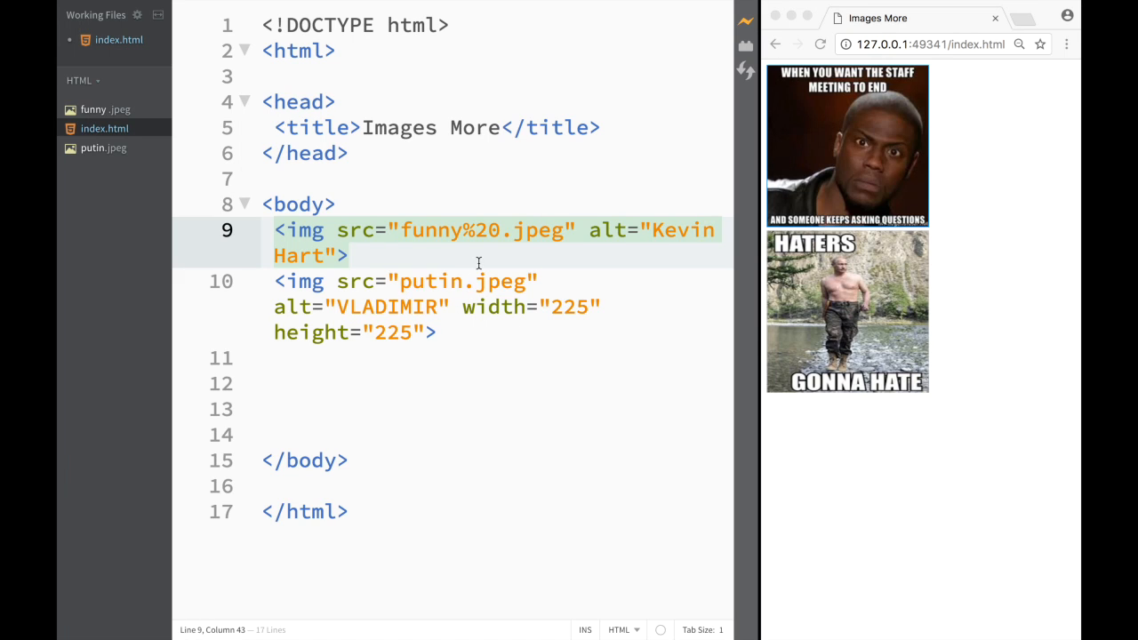